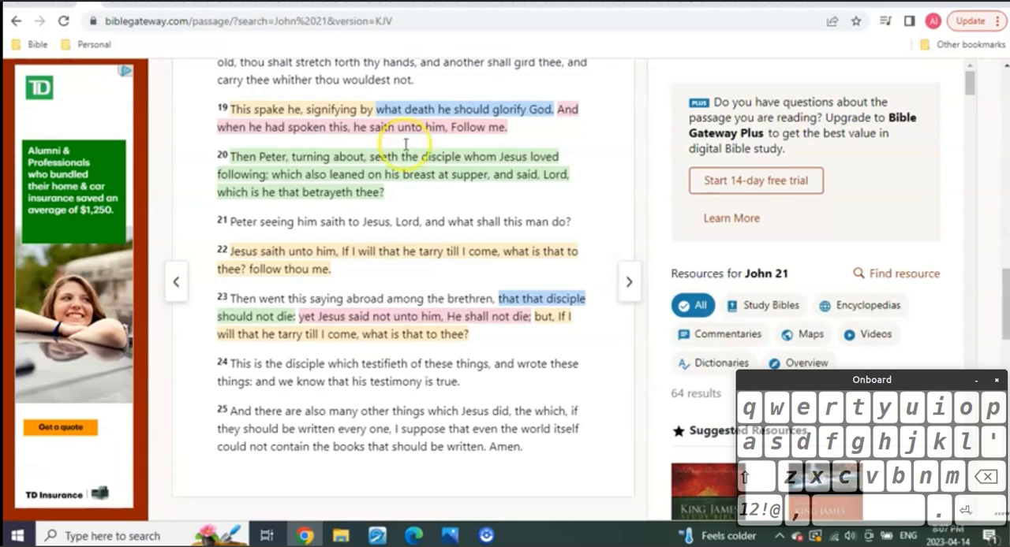
pyautogui.moveTo(416, 287)
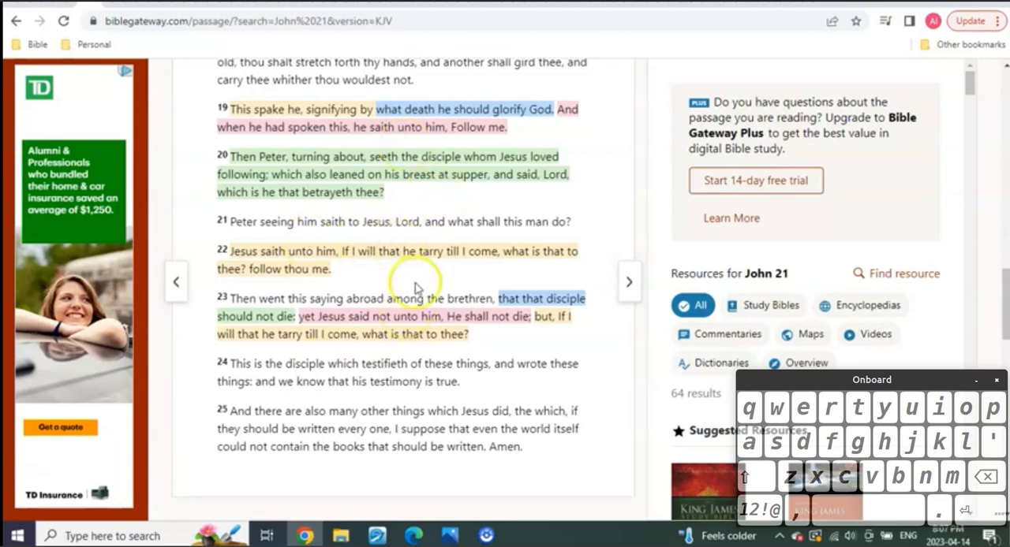
pyautogui.moveTo(303, 109)
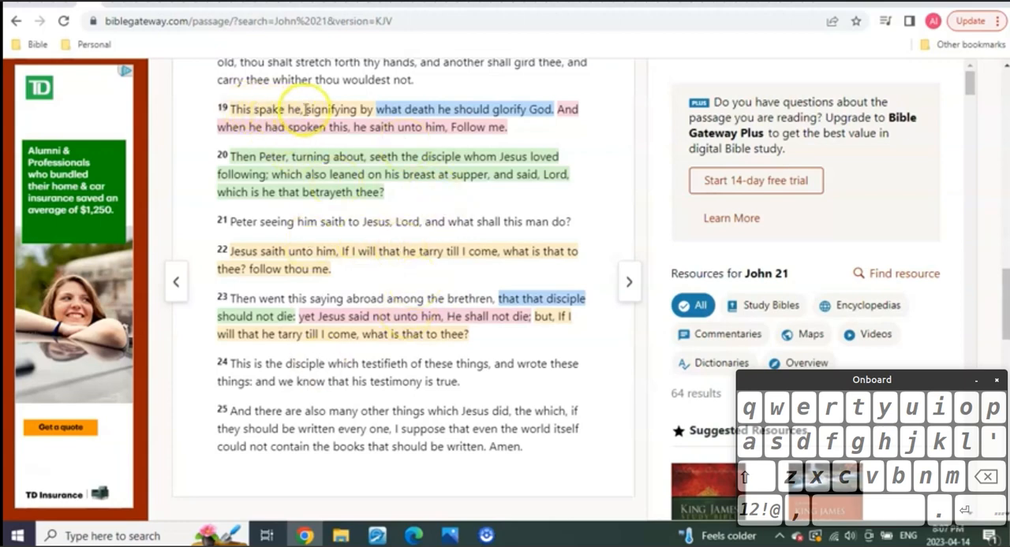
pyautogui.moveTo(404, 145)
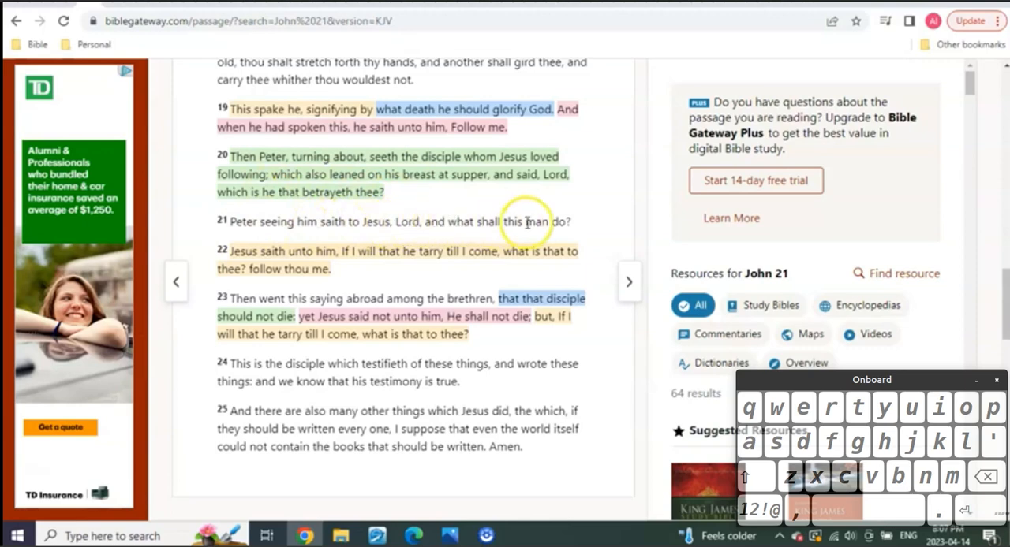
pyautogui.moveTo(418, 253)
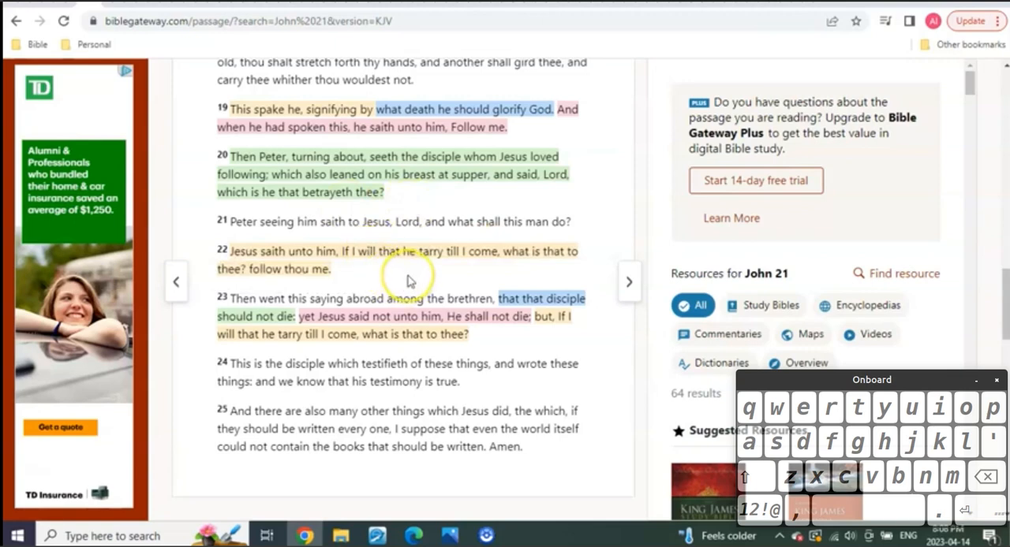
pyautogui.moveTo(409, 280)
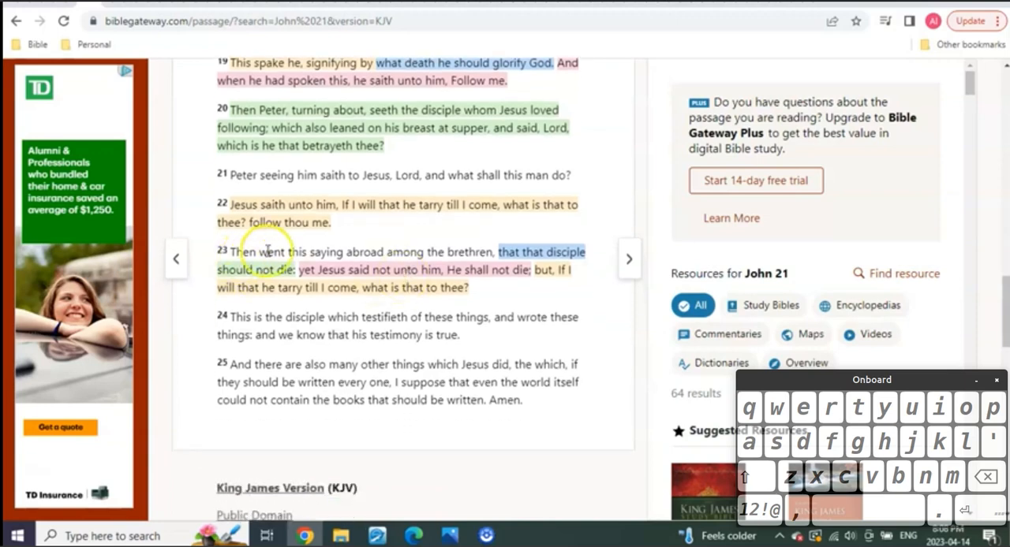
pyautogui.moveTo(466, 253)
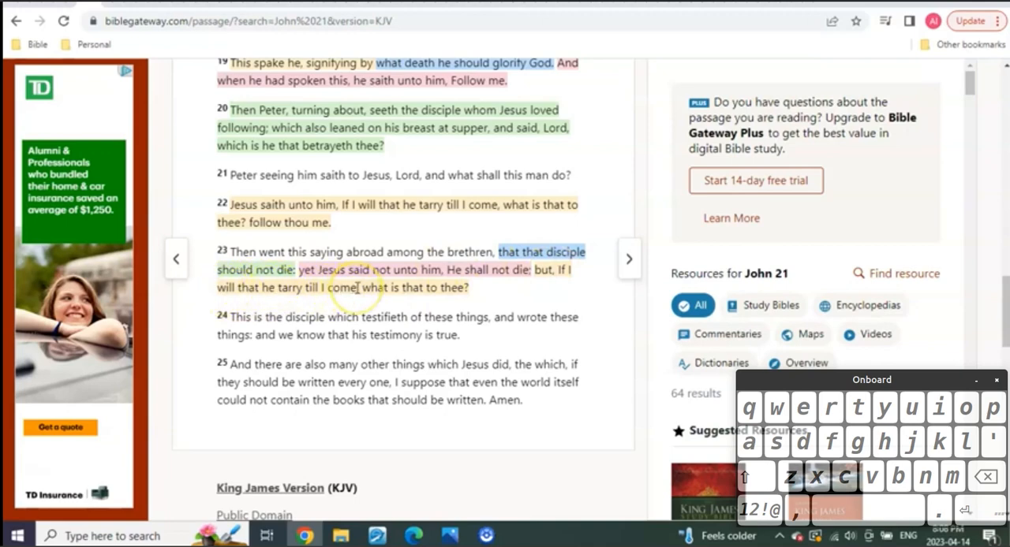
pyautogui.moveTo(473, 297)
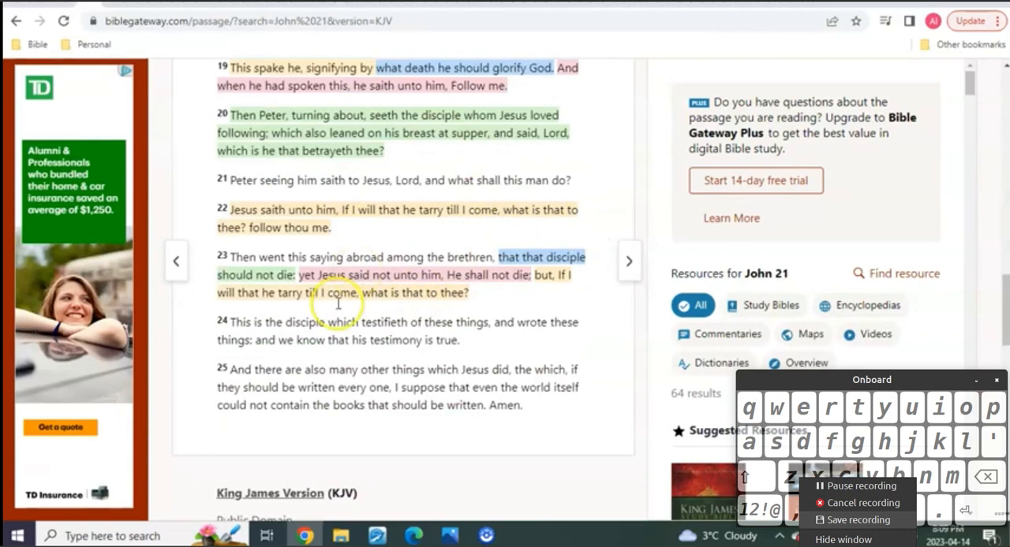
pyautogui.moveTo(382, 315)
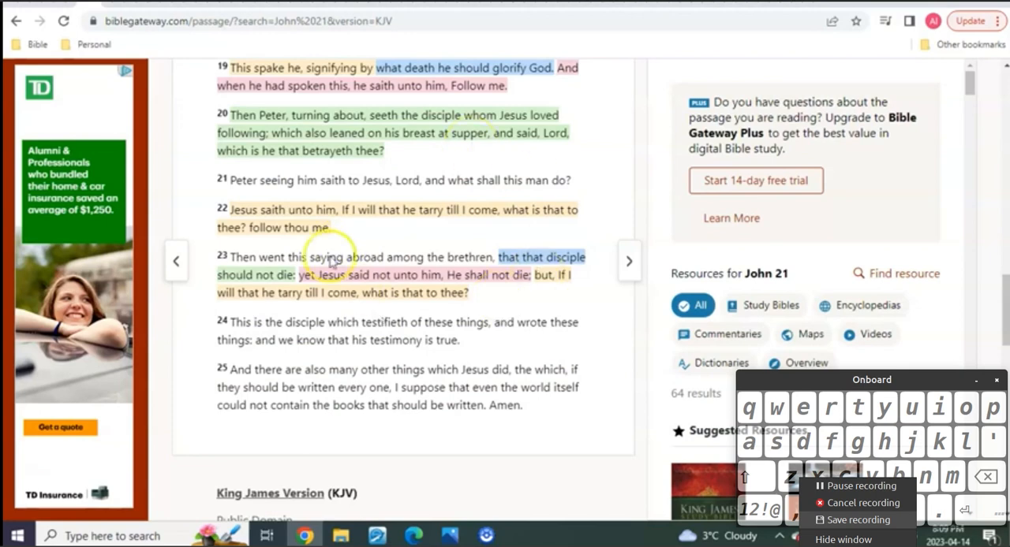
pyautogui.moveTo(281, 284)
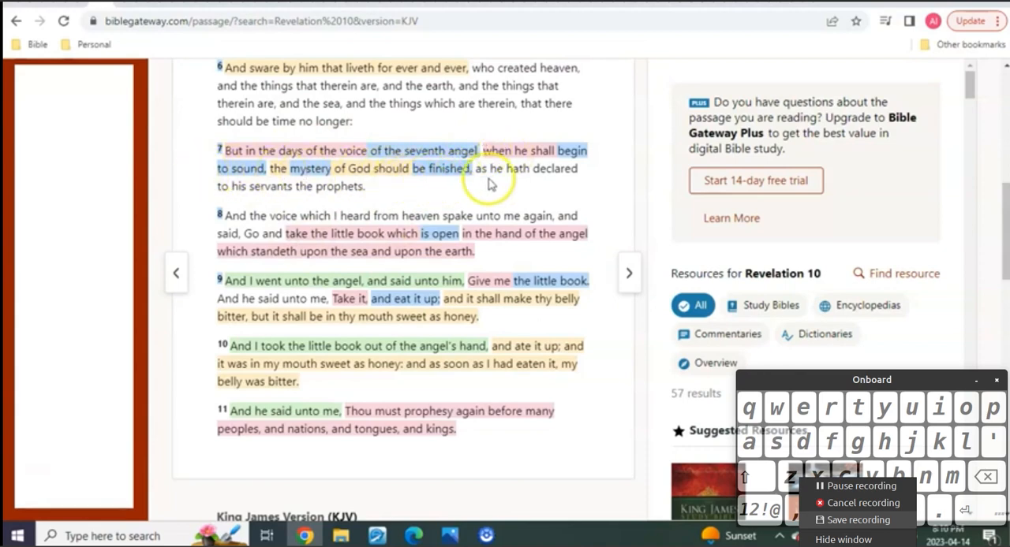
pyautogui.moveTo(454, 186)
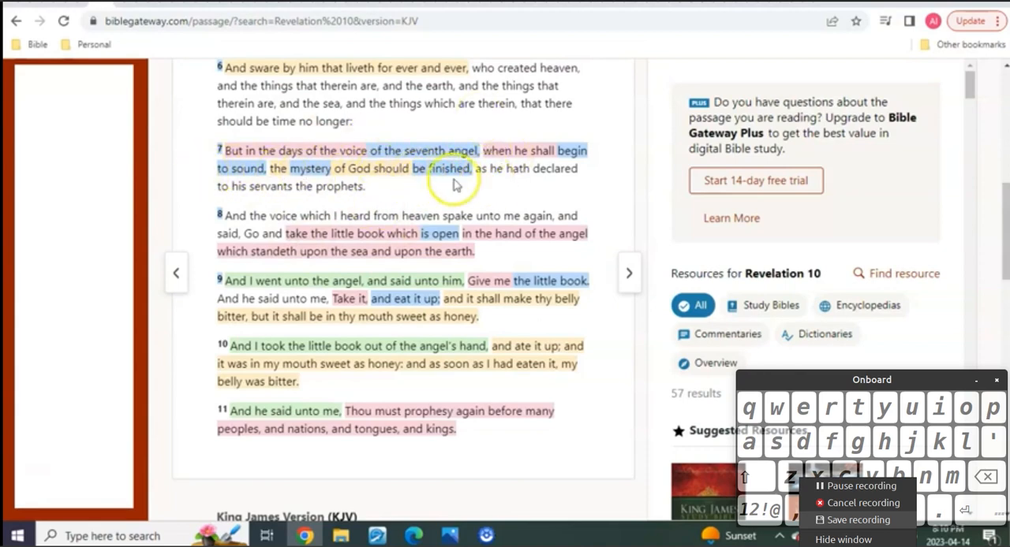
pyautogui.moveTo(476, 187)
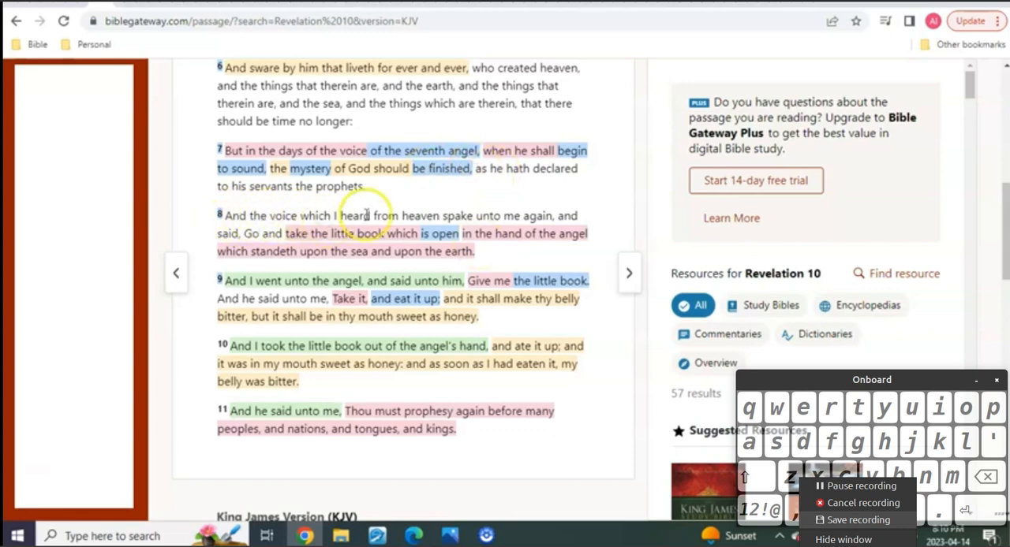
pyautogui.moveTo(541, 217)
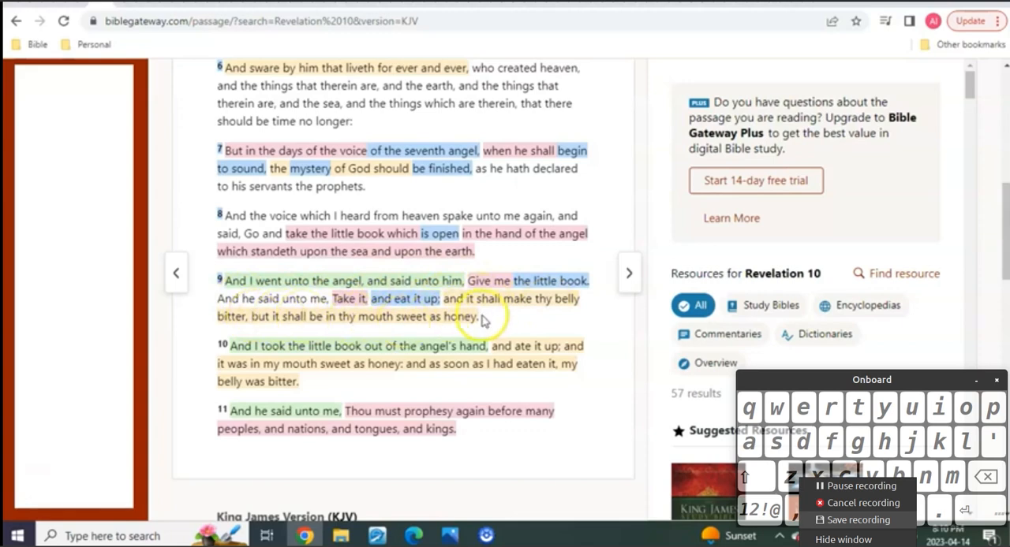
pyautogui.scroll(-3)
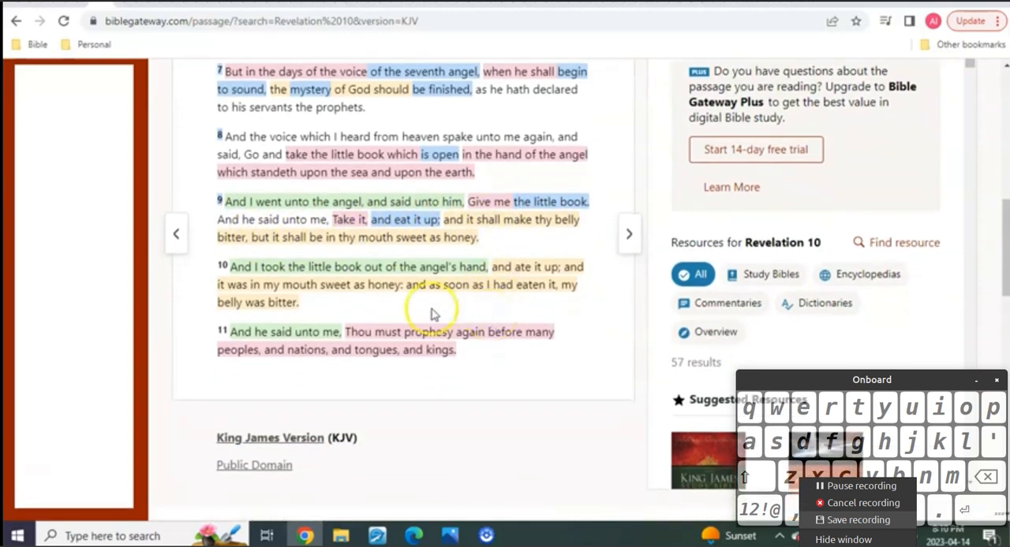
pyautogui.moveTo(365, 268)
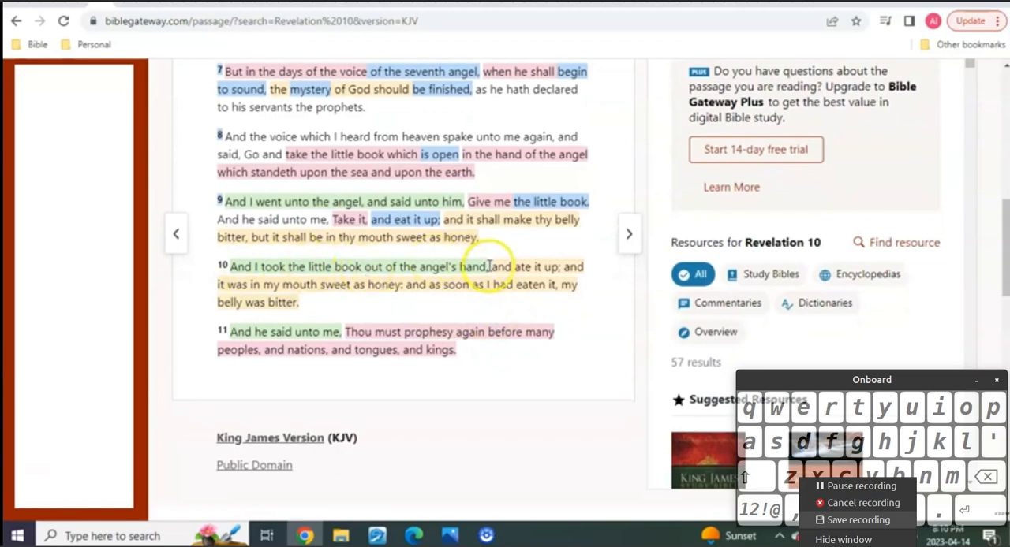
pyautogui.moveTo(276, 276)
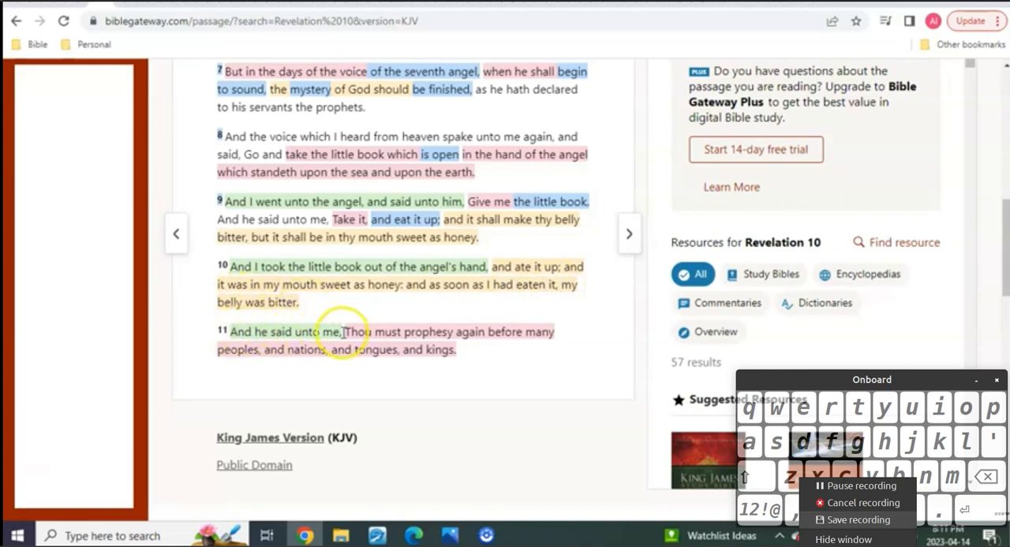
# Step: Select verse 11 from "Thou must prophesy" through "peoples, and nations"
pyautogui.moveTo(341, 331); pyautogui.dragTo(458, 331)
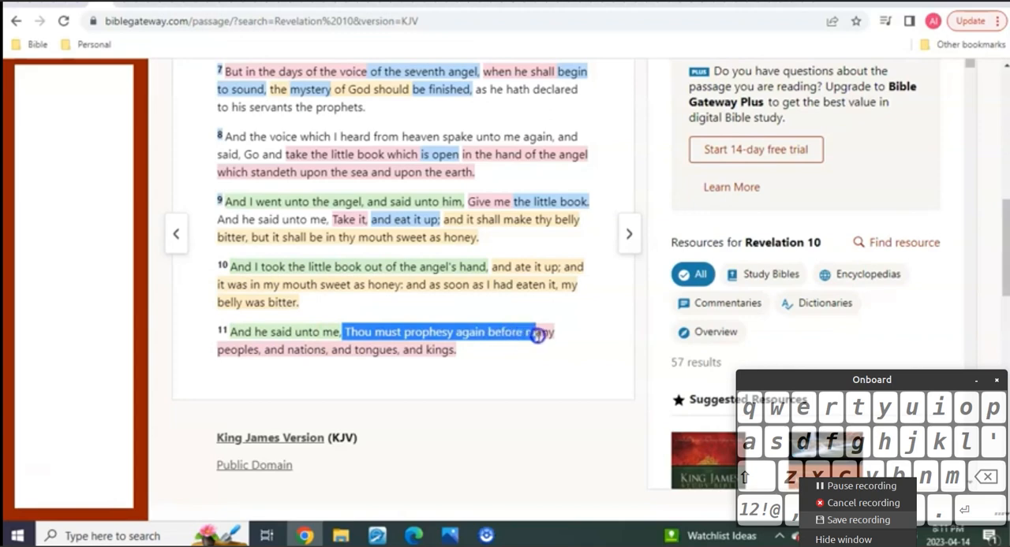
pyautogui.moveTo(537, 334); pyautogui.dragTo(328, 353)
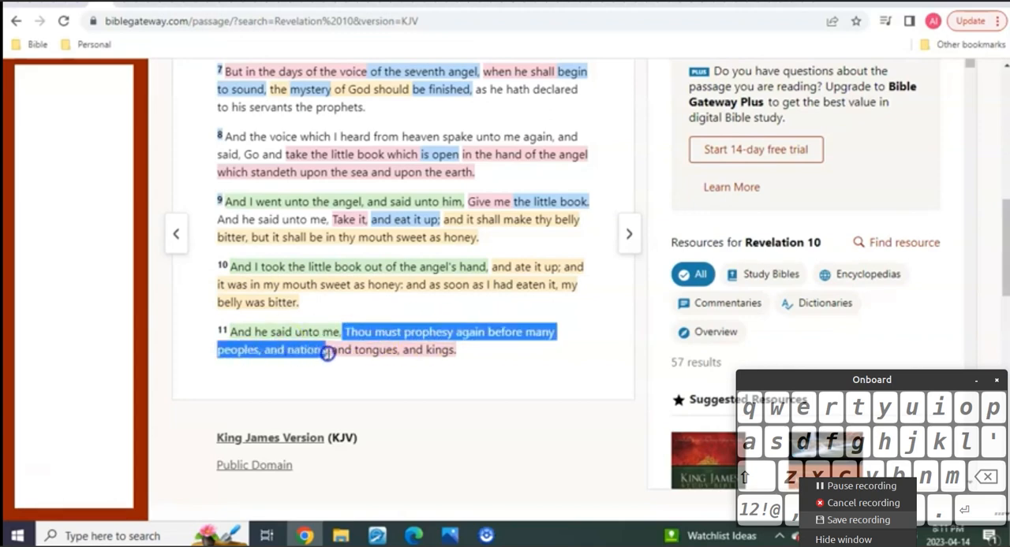